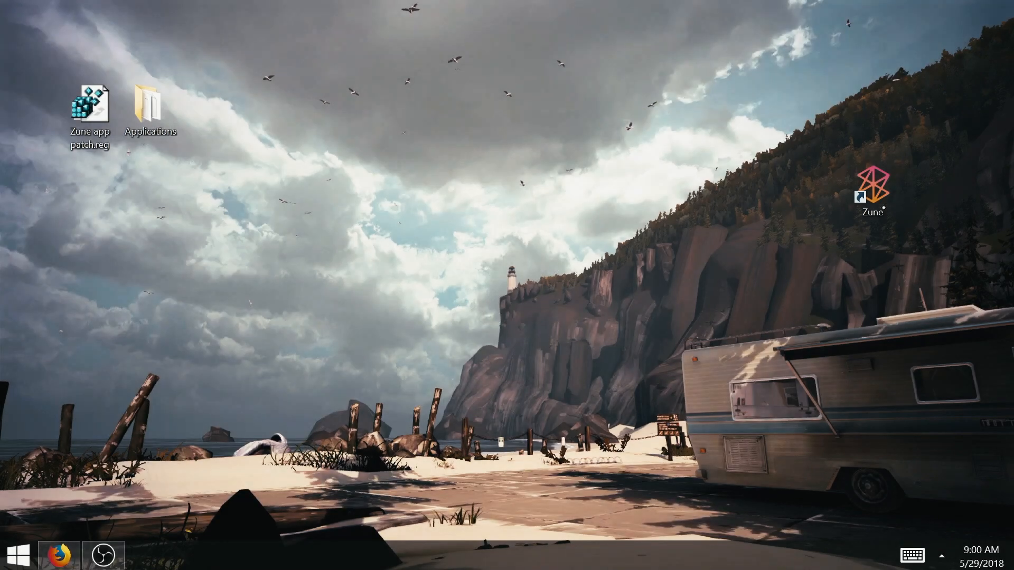
Close Zune, then merge 'Zune app patch.reg' into the registry and dismiss the success notice.
double_click(873, 189)
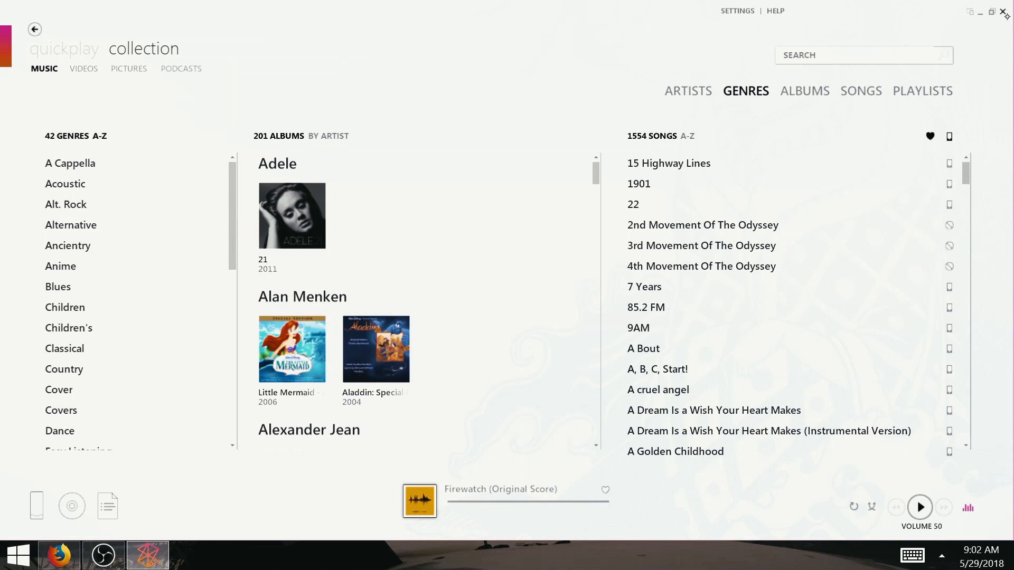
click(1004, 12)
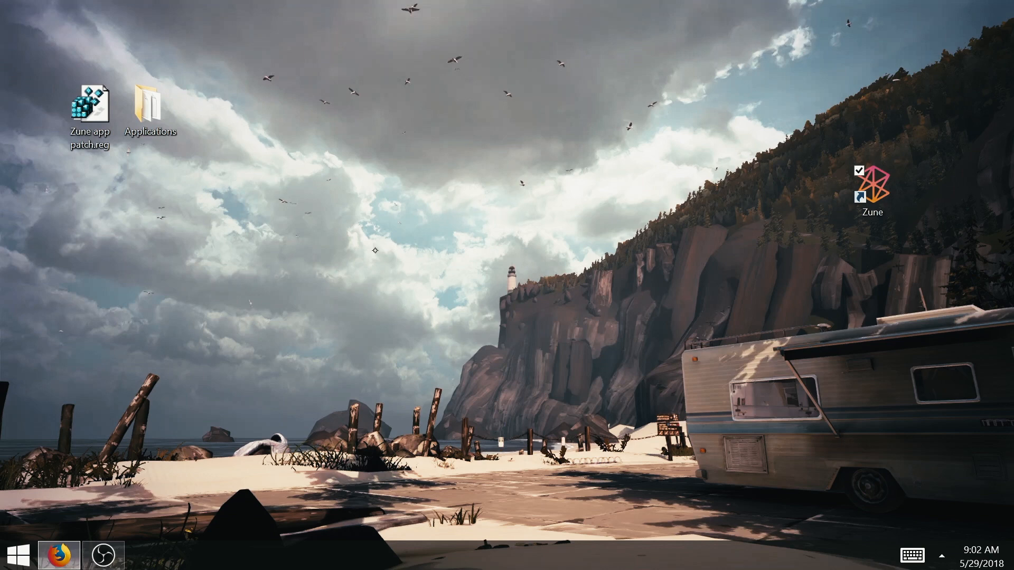
click(89, 104)
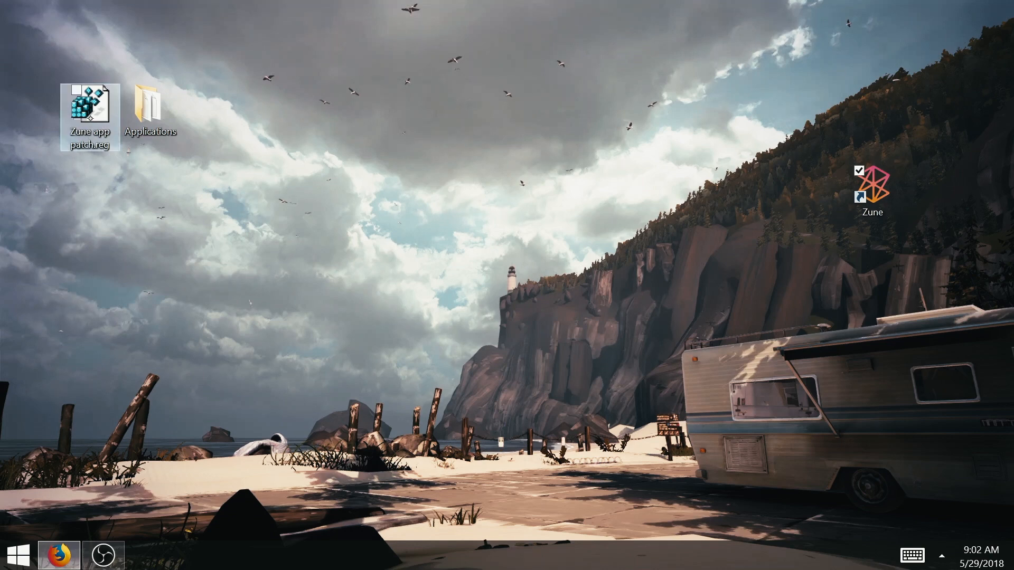
double_click(89, 110)
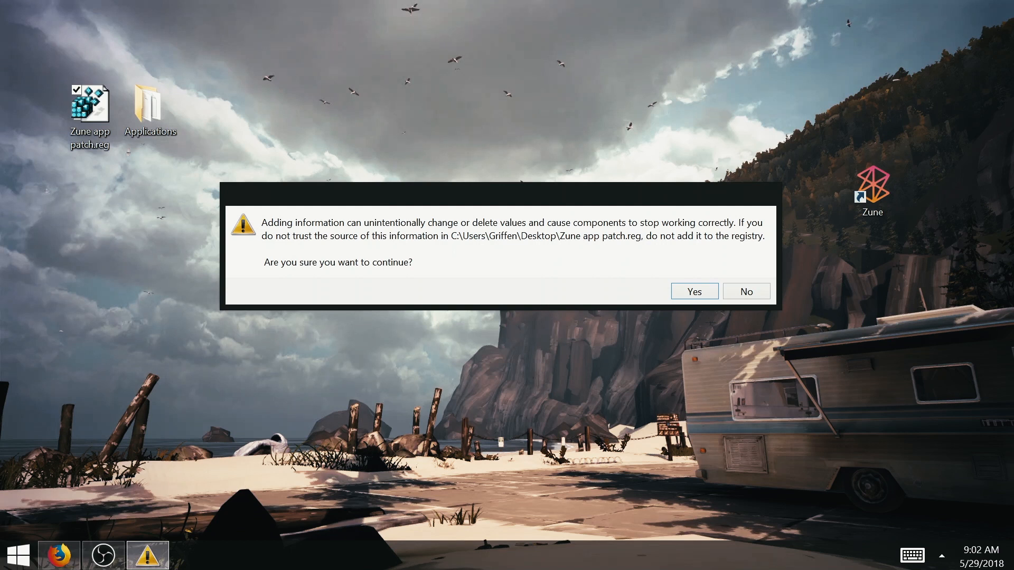
click(694, 292)
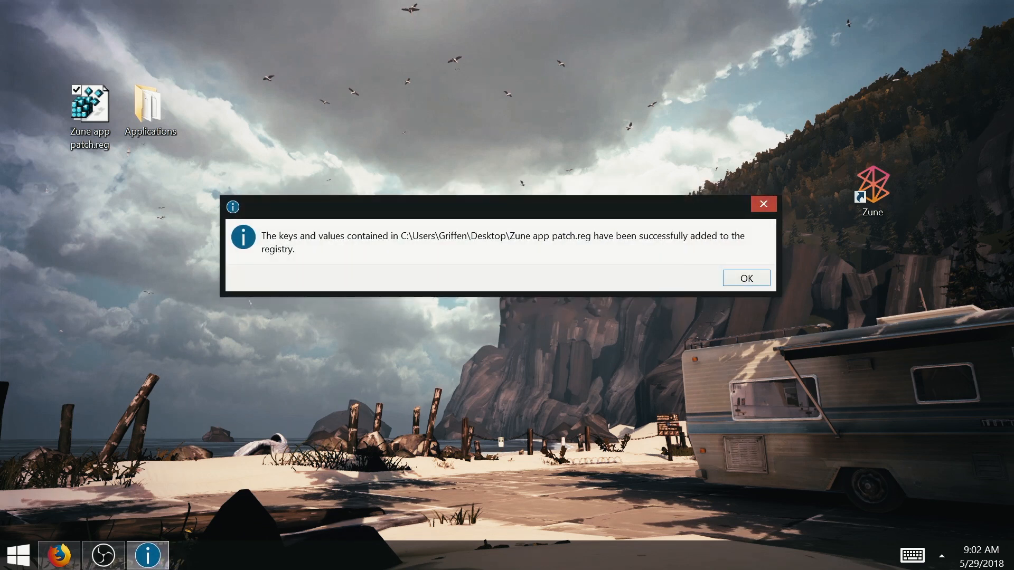
click(746, 278)
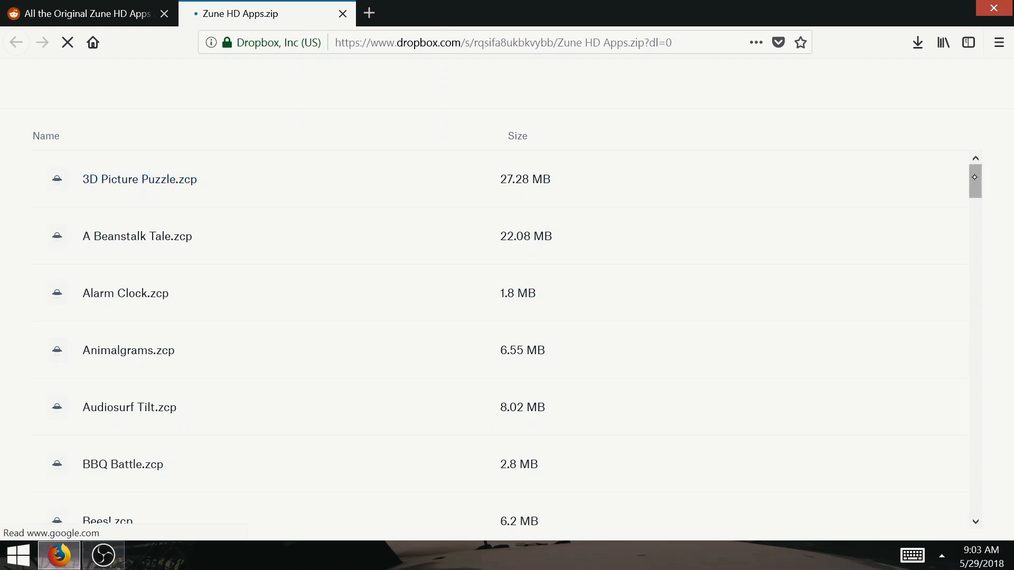
Scroll through the Zune HD Apps.zip list of .zcp app packages on Dropbox.
scroll(down, 3)
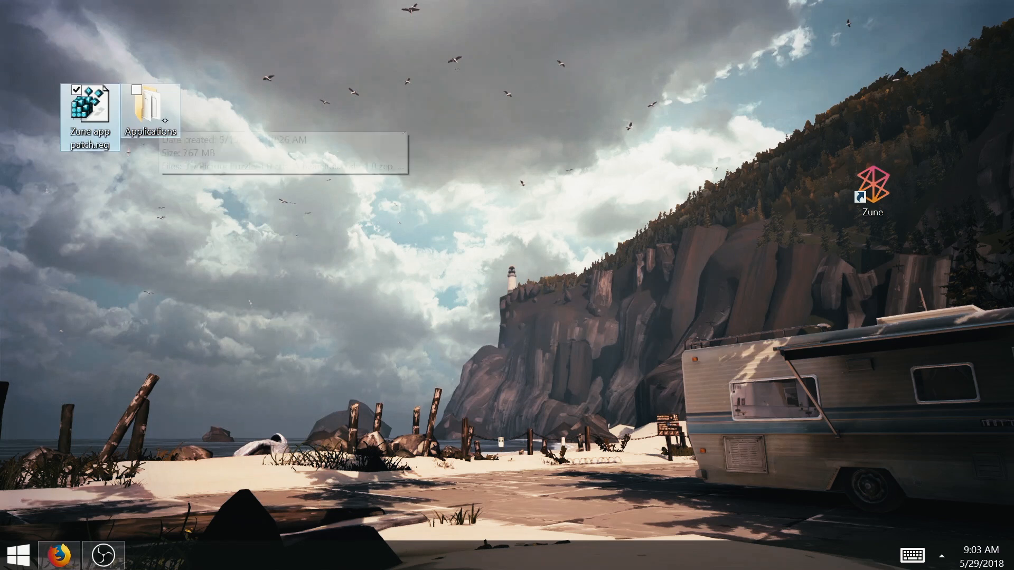
Select the Applications folder and browse C:\Users into the Griffen profile folder.
click(152, 107)
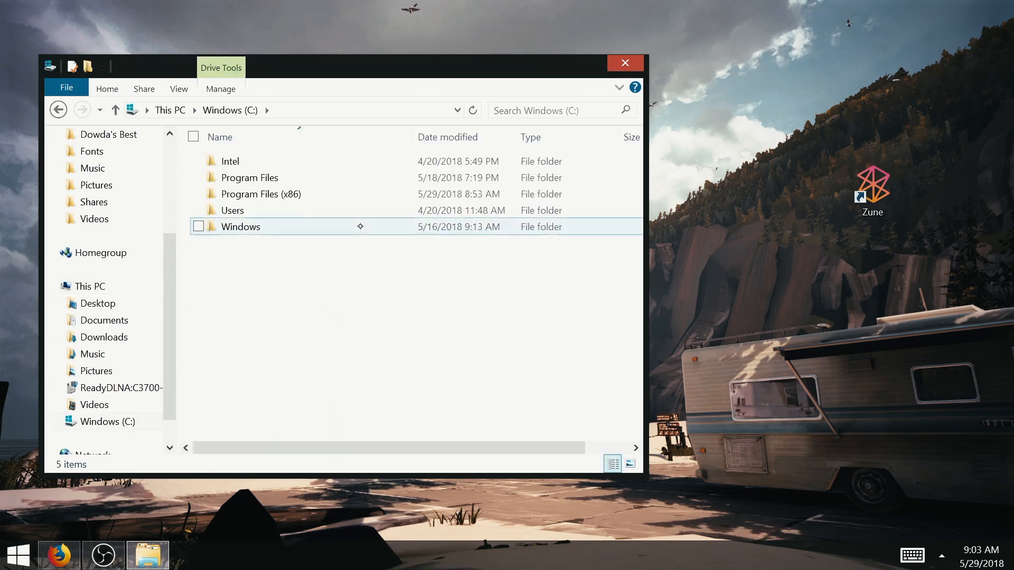
double_click(240, 227)
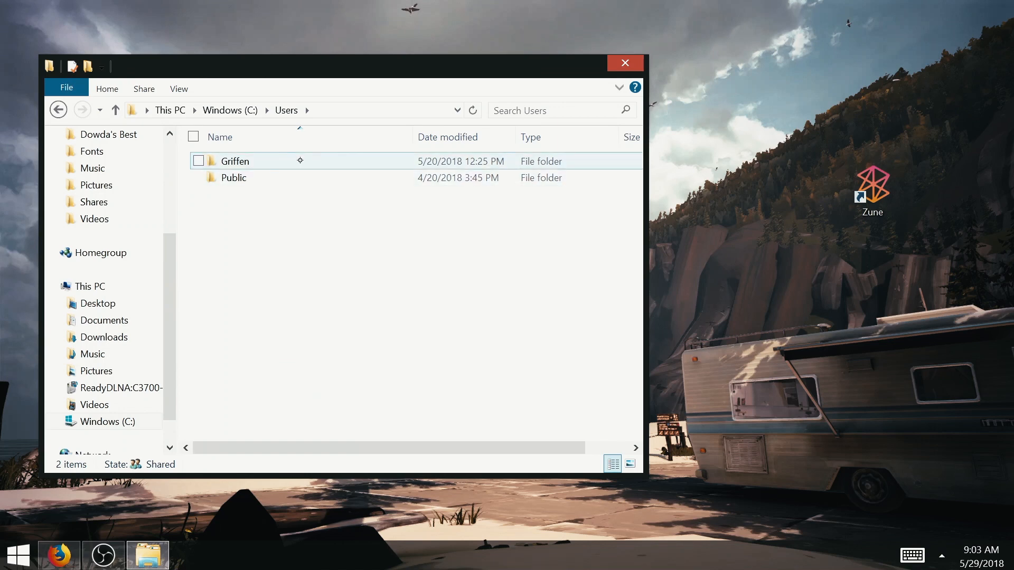
double_click(234, 161)
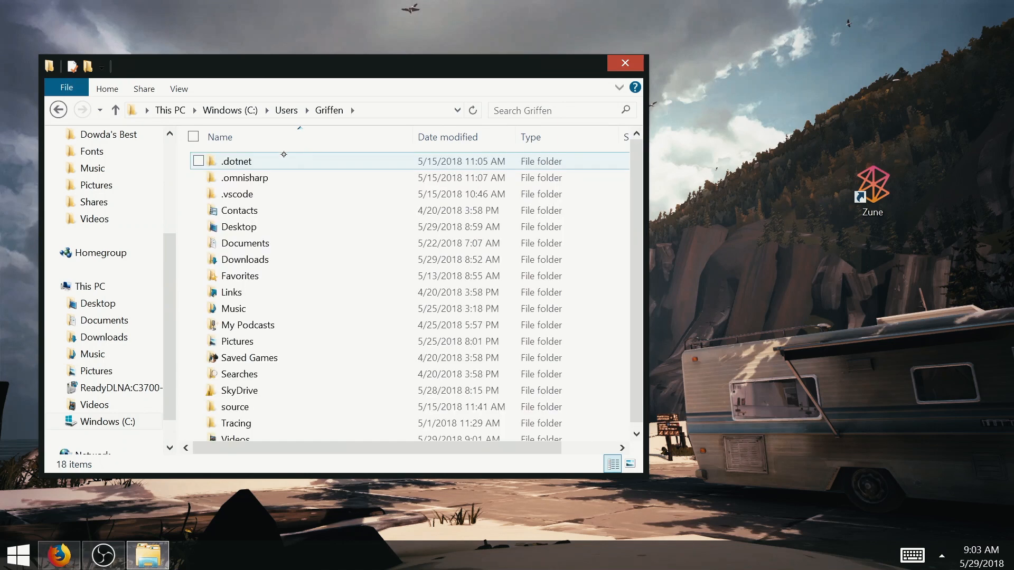
click(179, 88)
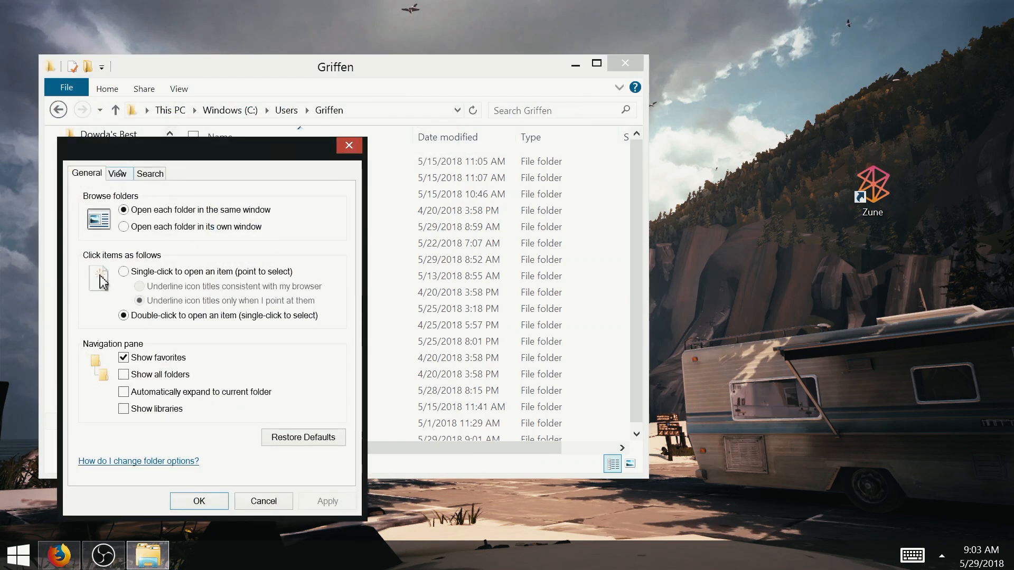
Enable 'Show hidden files, folders, and drives' in Folder Options and apply it.
click(117, 173)
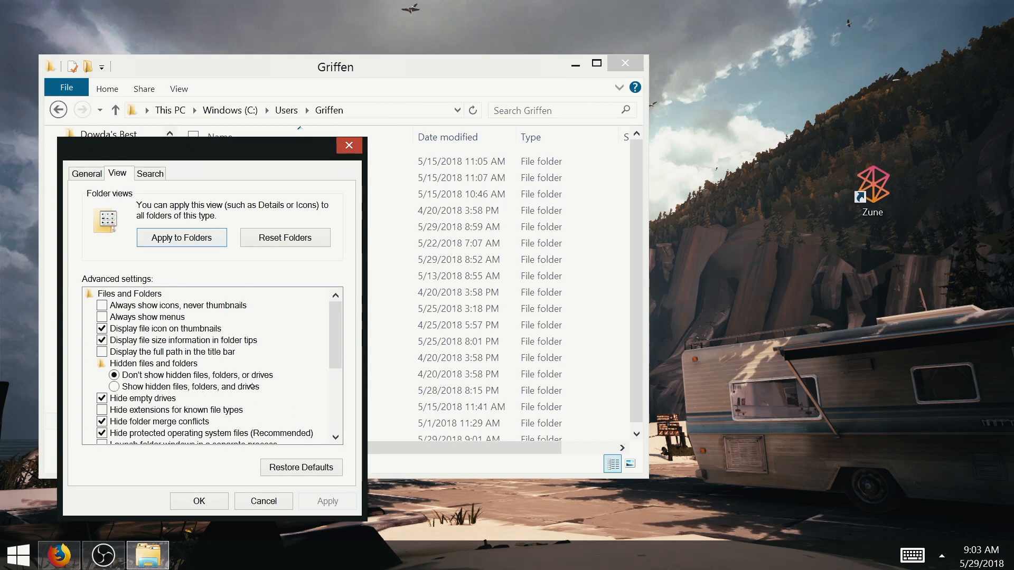
click(114, 386)
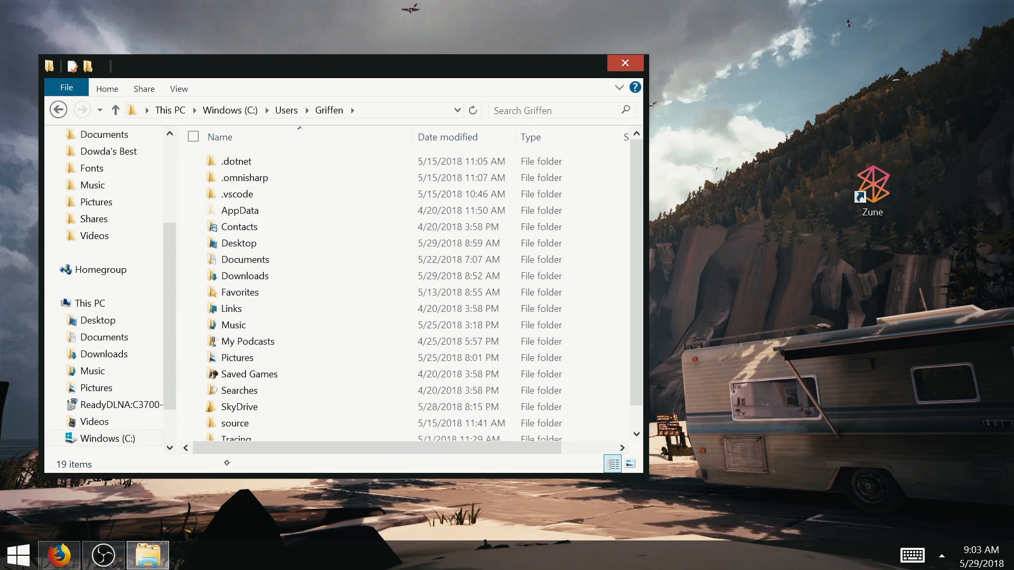
Browse AppData\Local\Microsoft\Zune, place the Applications folder there, and close Explorer.
click(240, 210)
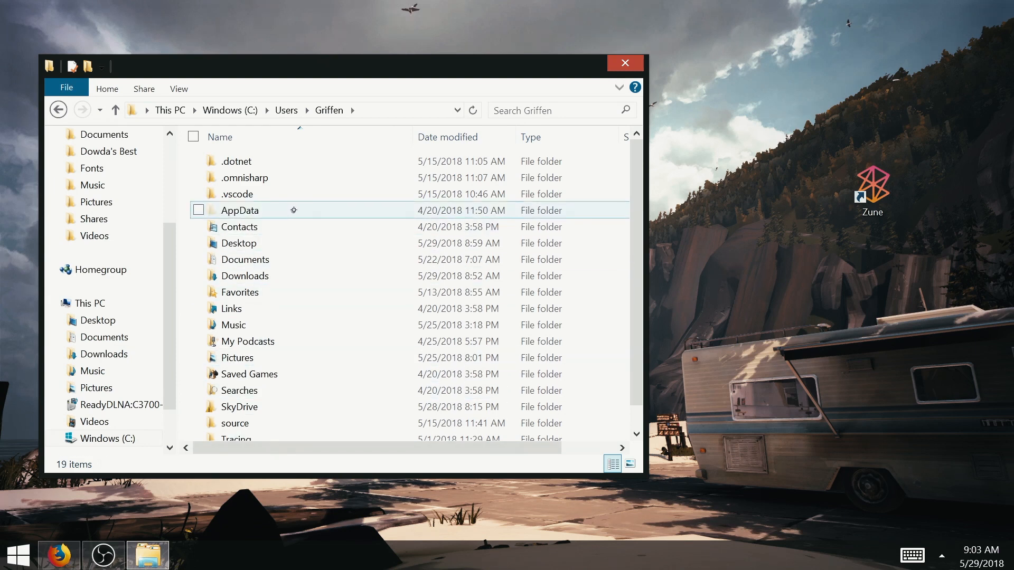
double_click(239, 210)
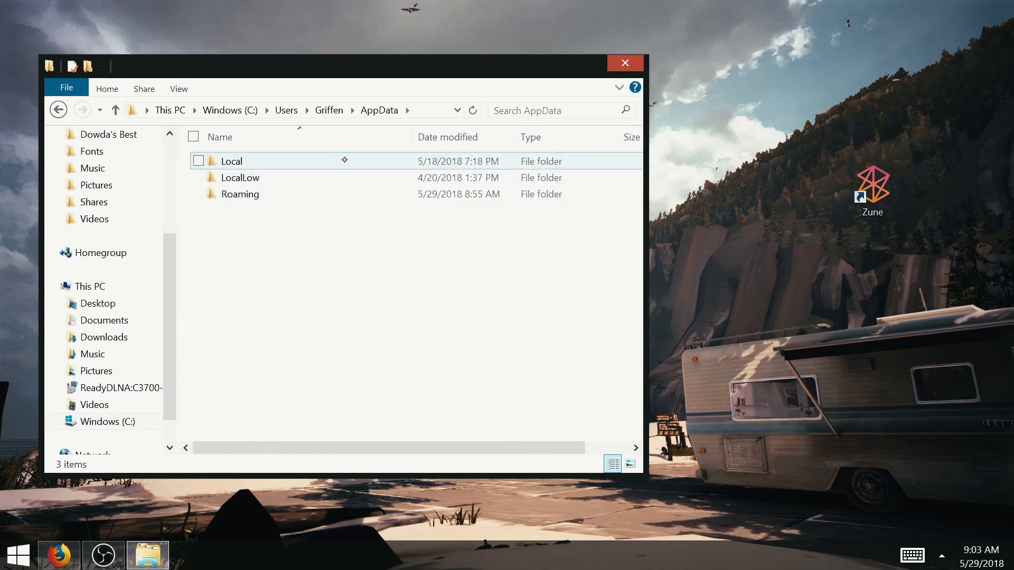
double_click(231, 161)
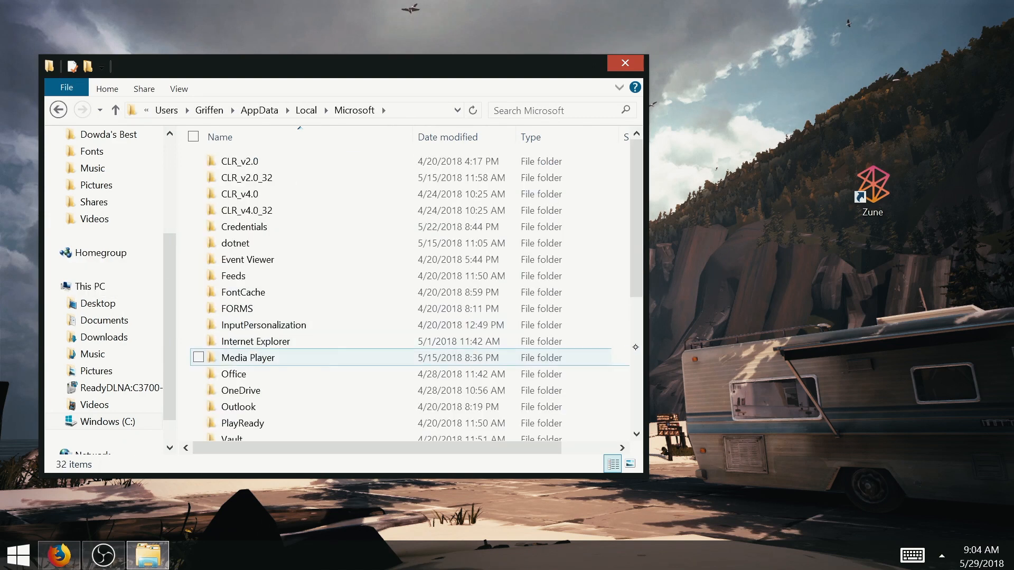
scroll(down, 3)
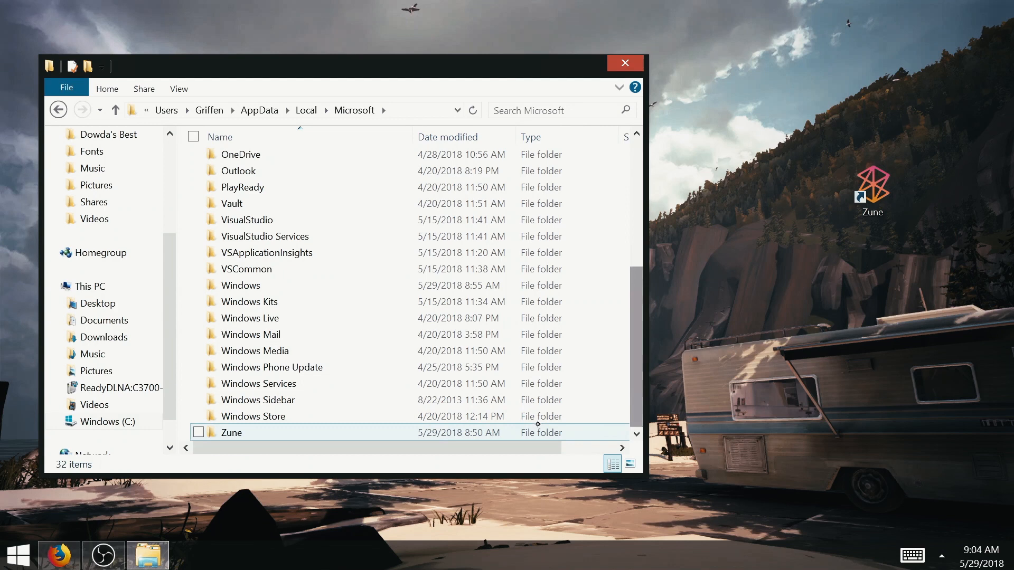
double_click(230, 432)
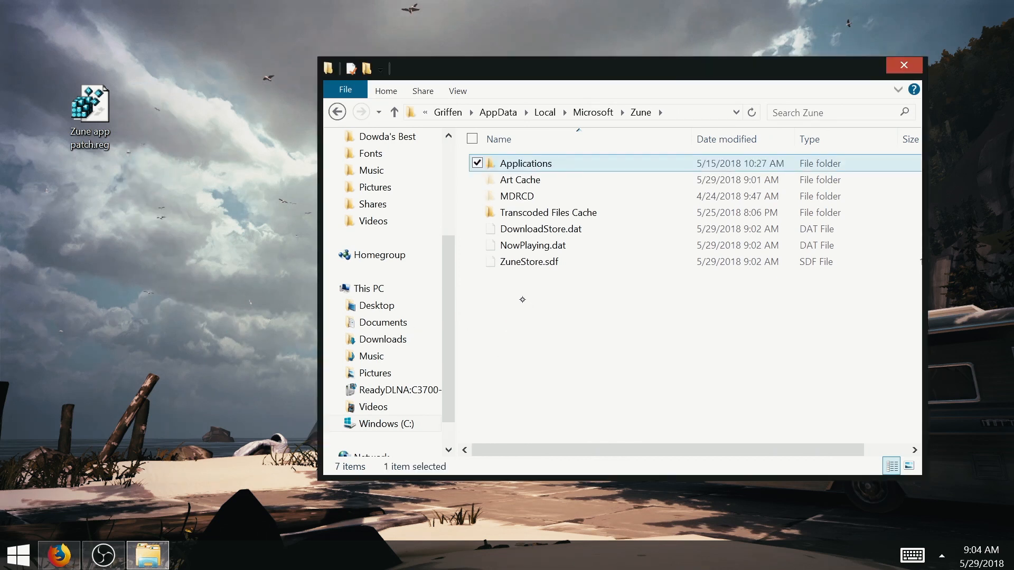
click(904, 64)
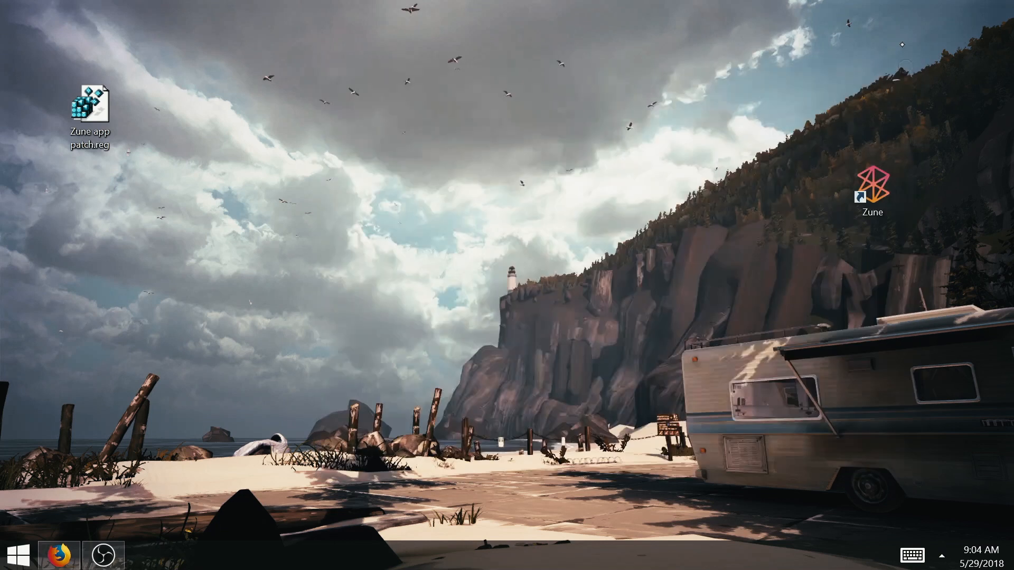
Relaunch Zune from its desktop shortcut and view the 61-app Apps collection.
click(873, 191)
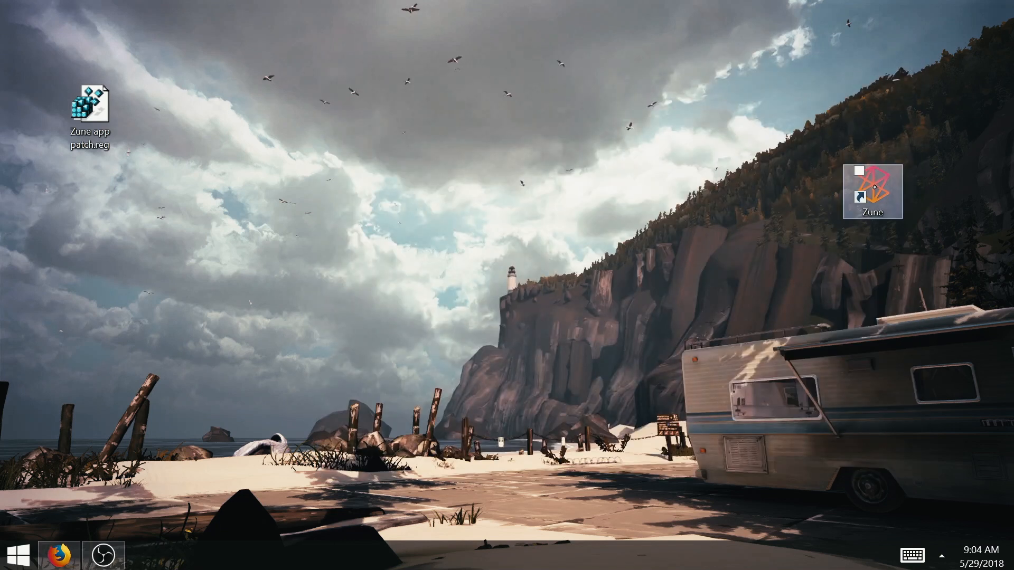
double_click(872, 185)
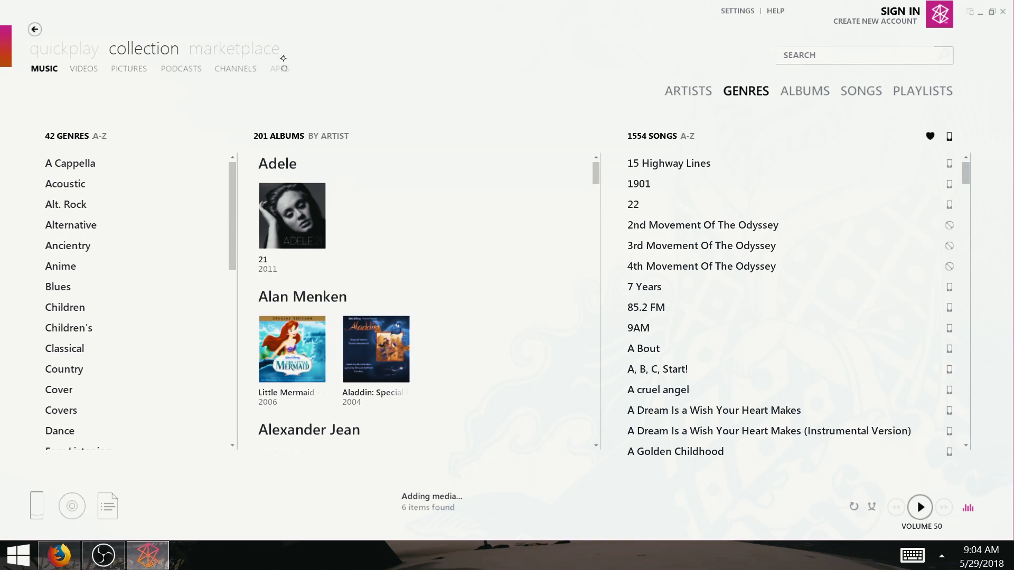
click(279, 69)
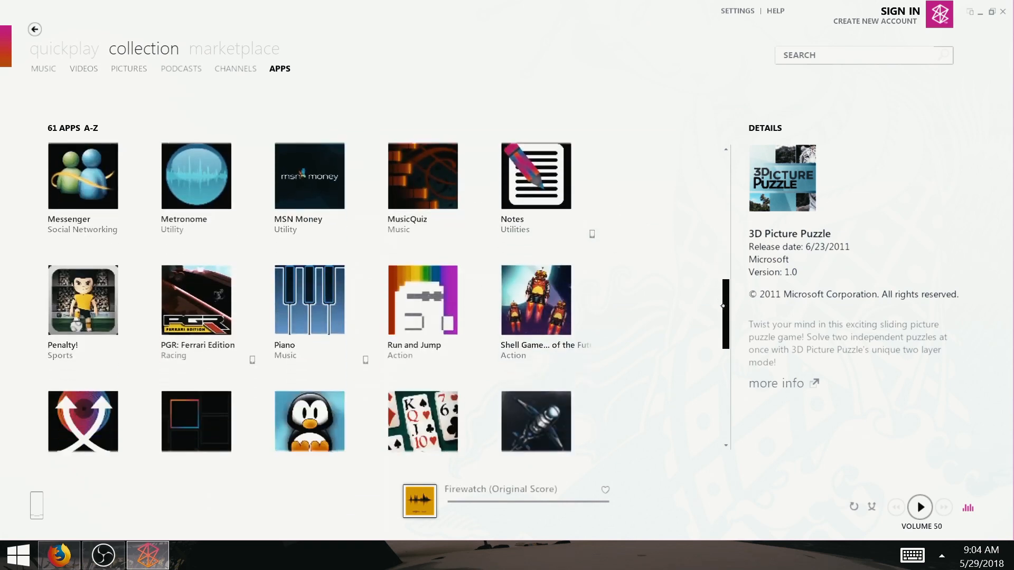
Drag Audiosurf Tilt onto the Zune HD and open the device summary showing sync progress.
scroll(down, 3)
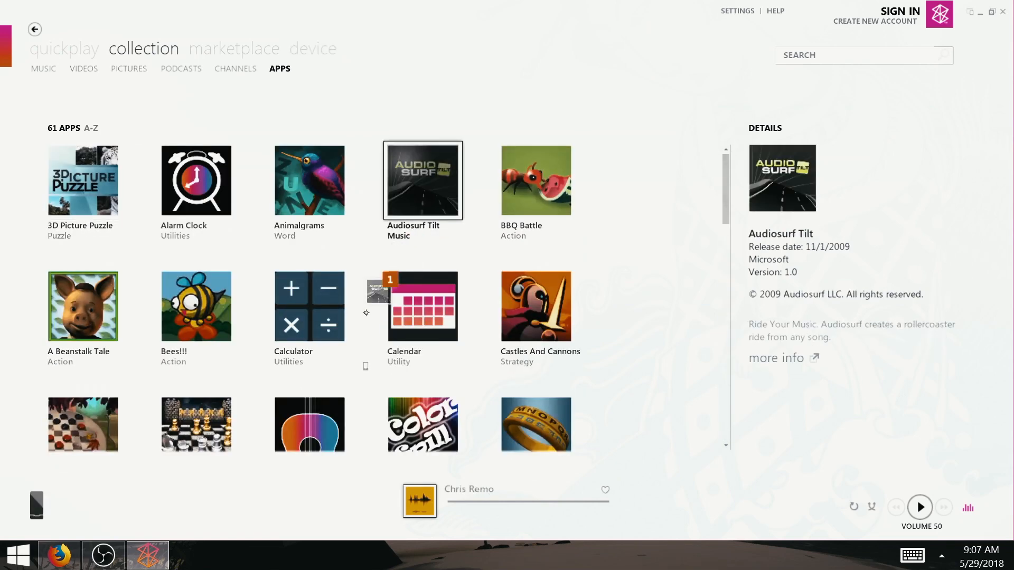
drag(423, 179, 37, 505)
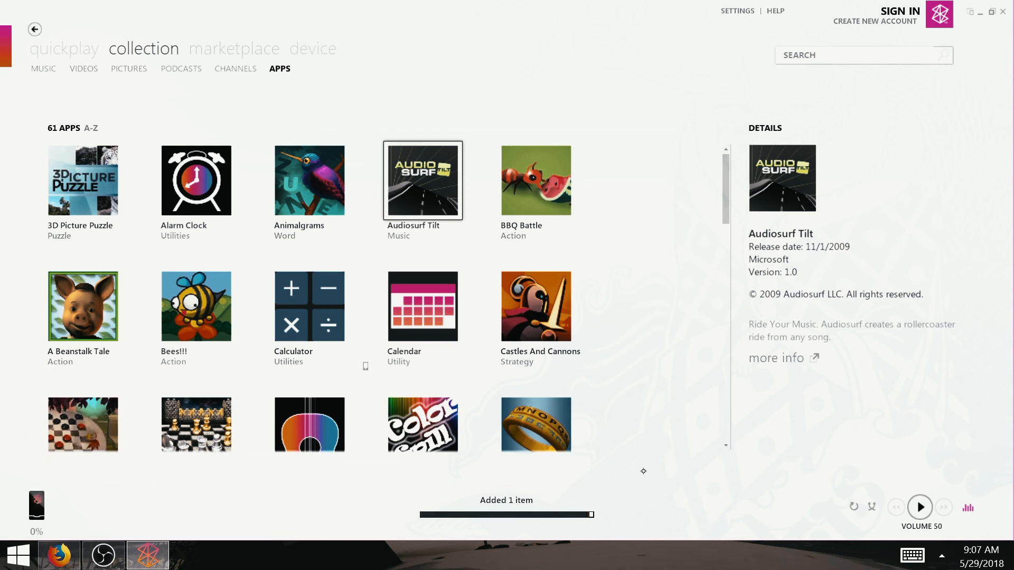
click(313, 49)
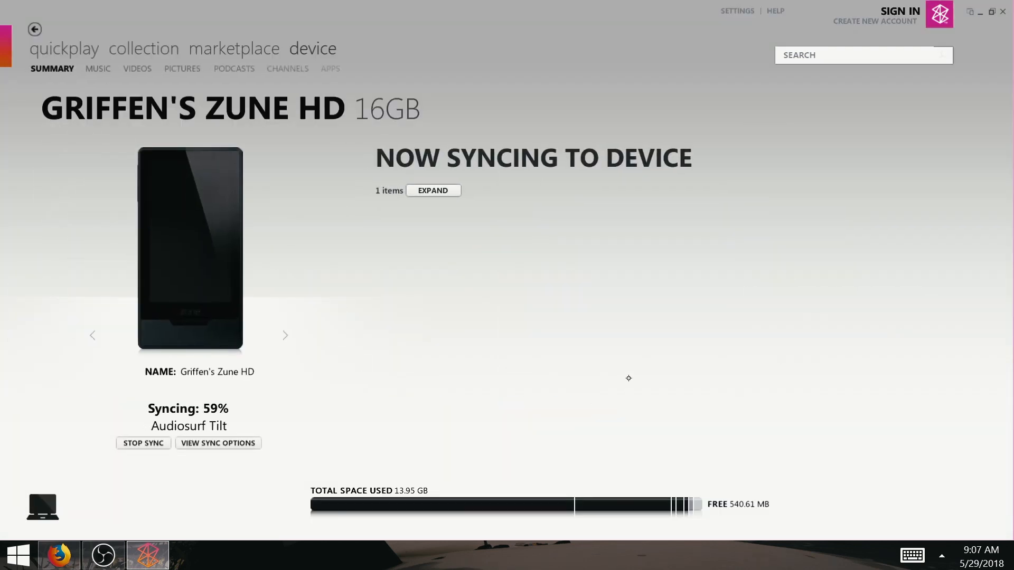